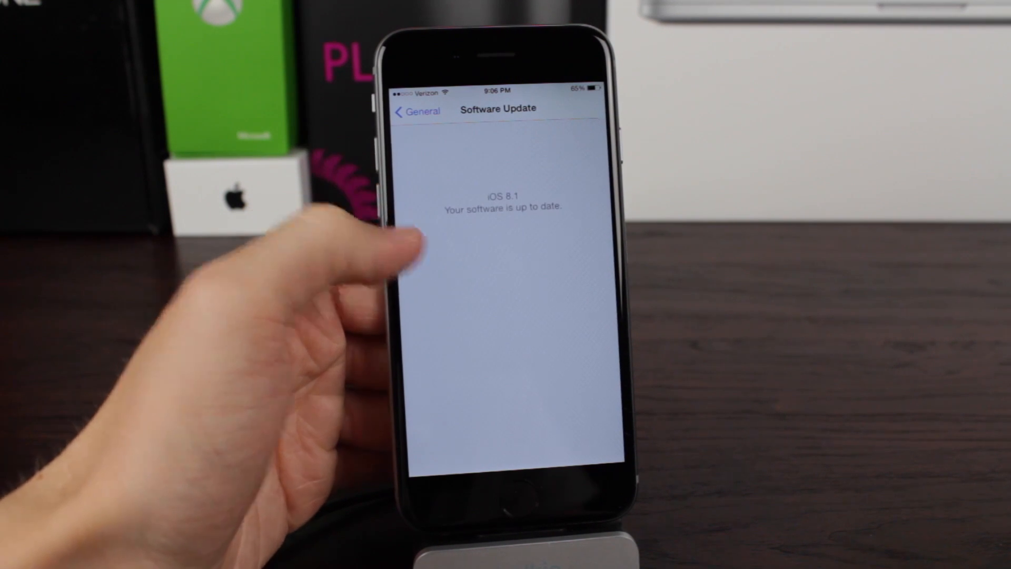
Step: Return to the iOS home screen and bring up the shared Passbook Apple Pay screenshot
{"action": "left_click", "coordinate": [417, 111]}
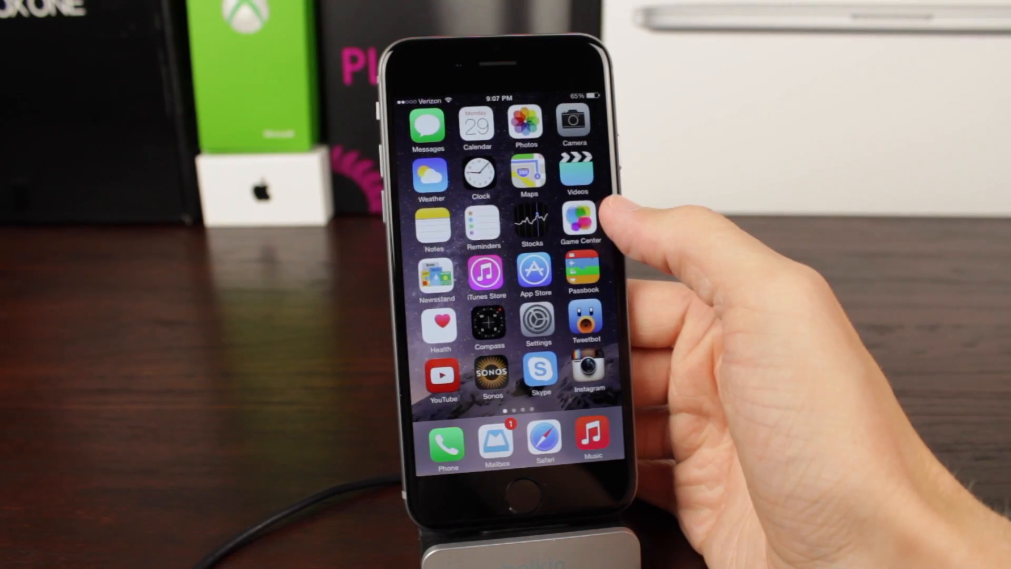
{"action": "scroll", "scroll_direction": "left", "scroll_amount": 3}
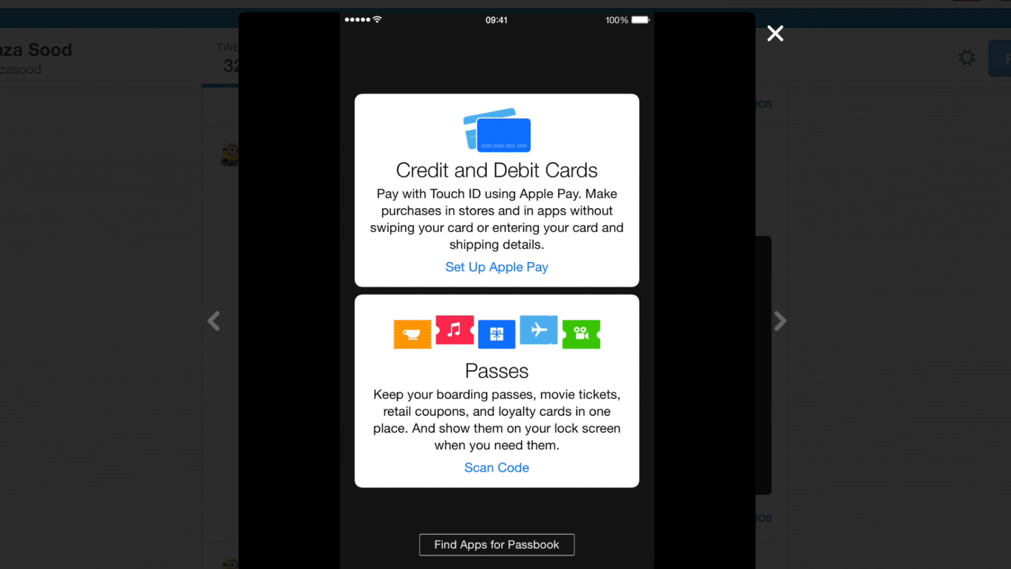
Step: Advance the tweet's photo viewer from the Passbook screenshot to the Apple Pay setup screenshot
{"action": "left_click", "coordinate": [496, 267]}
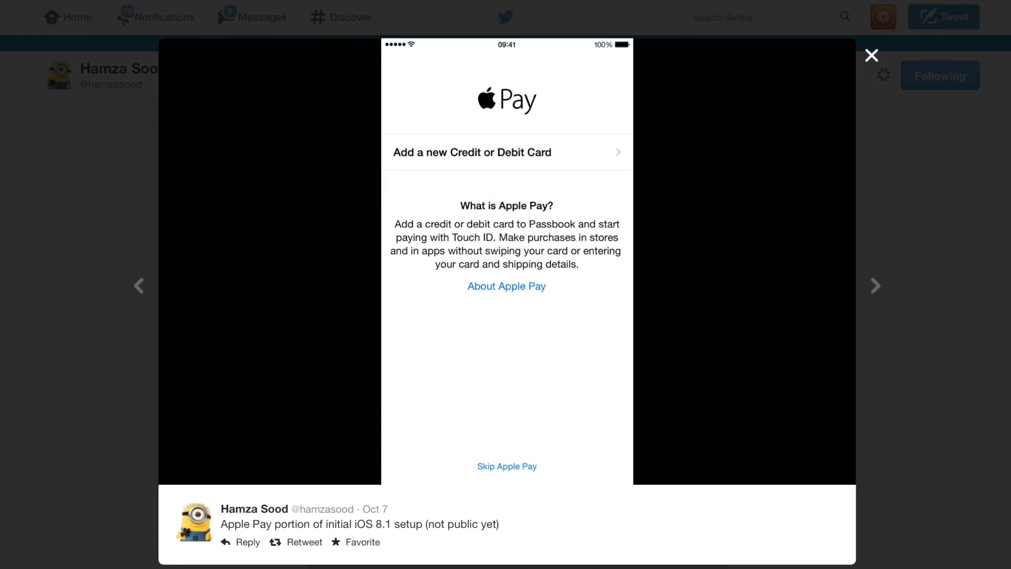